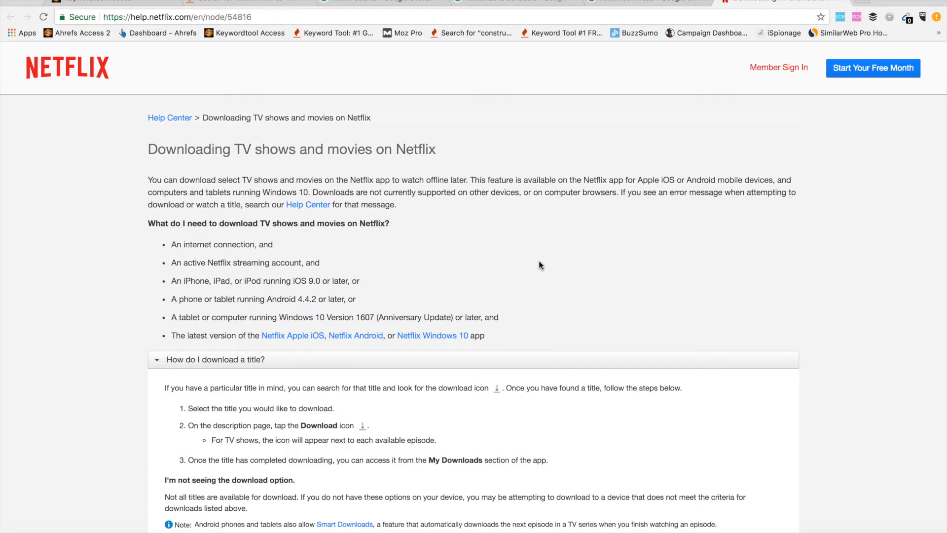
Scroll the home screen down until the New Releases row with Comedians in Cars Getting Coffee shows
{"action": "scroll", "scroll_direction": "down", "scroll_amount": 3}
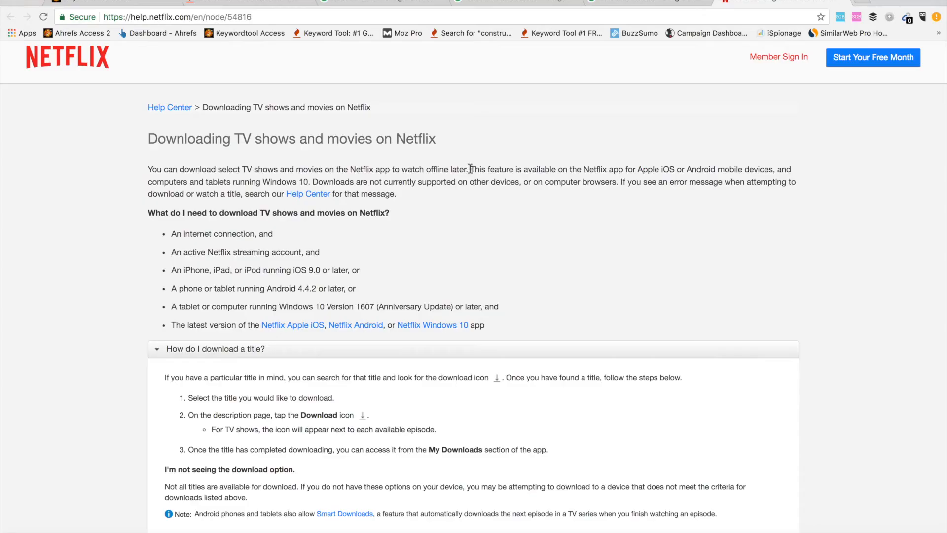
{"action": "left_click_drag", "start_coordinate": [469, 169], "coordinate": [658, 181]}
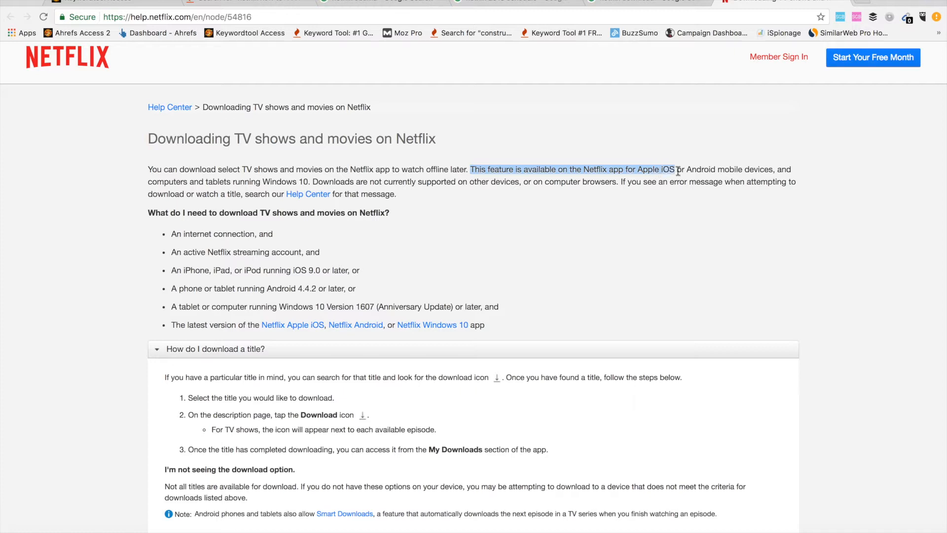
{"action": "left_click", "coordinate": [652, 170]}
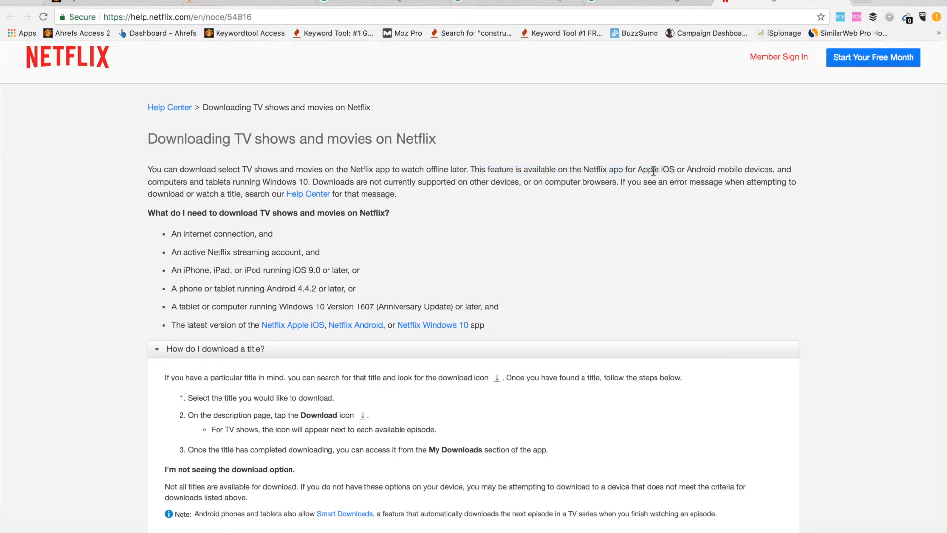
{"action": "mouse_move", "coordinate": [424, 168]}
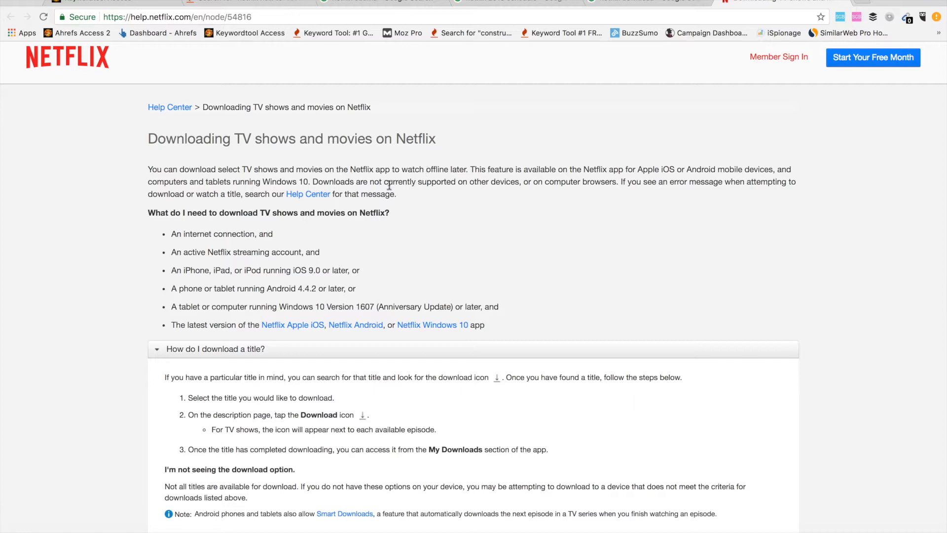
{"action": "mouse_move", "coordinate": [554, 185]}
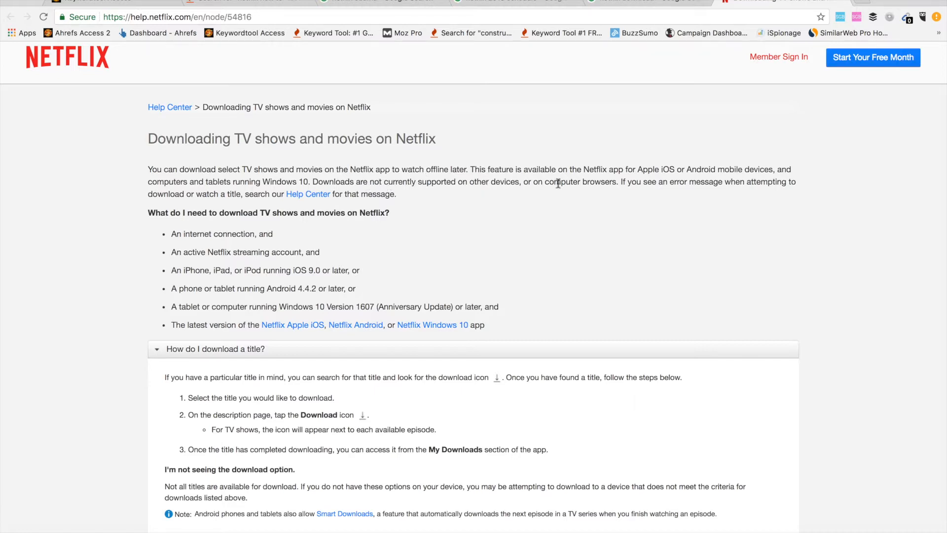
{"action": "mouse_move", "coordinate": [627, 204]}
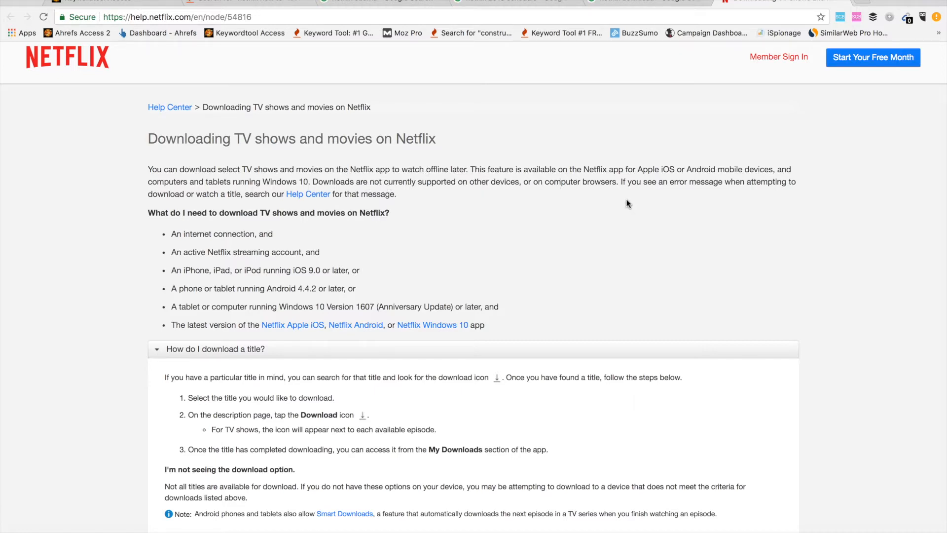
{"action": "scroll", "scroll_direction": "down", "scroll_amount": 3}
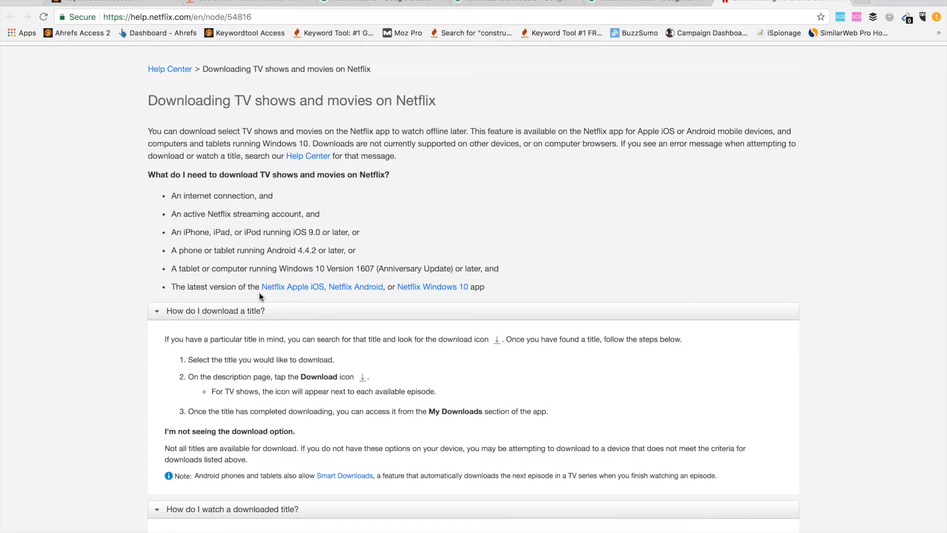
{"action": "mouse_move", "coordinate": [292, 287]}
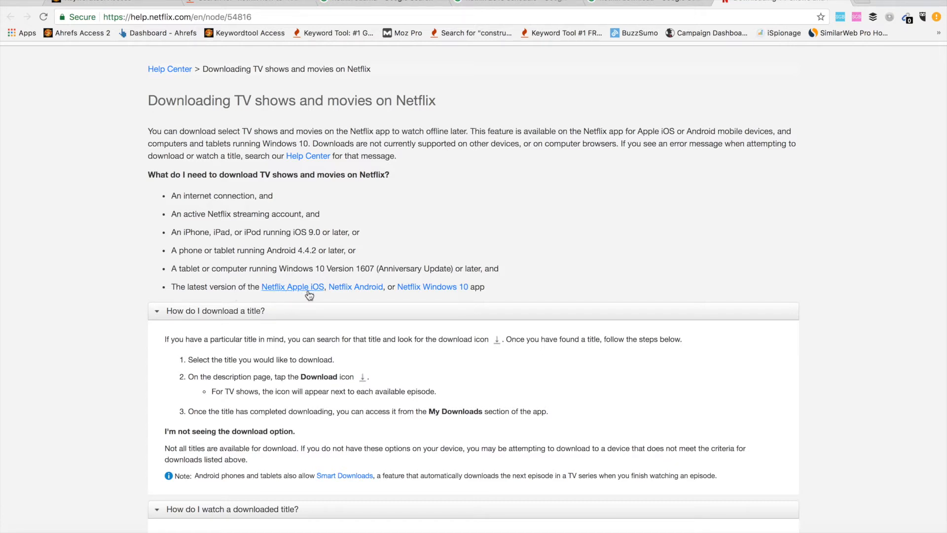
{"action": "mouse_move", "coordinate": [457, 257]}
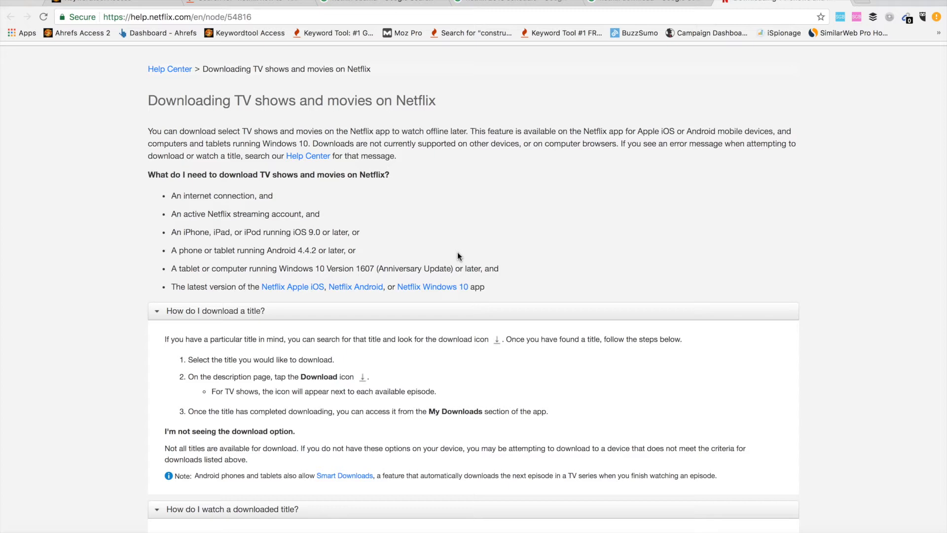
{"action": "mouse_move", "coordinate": [186, 235]}
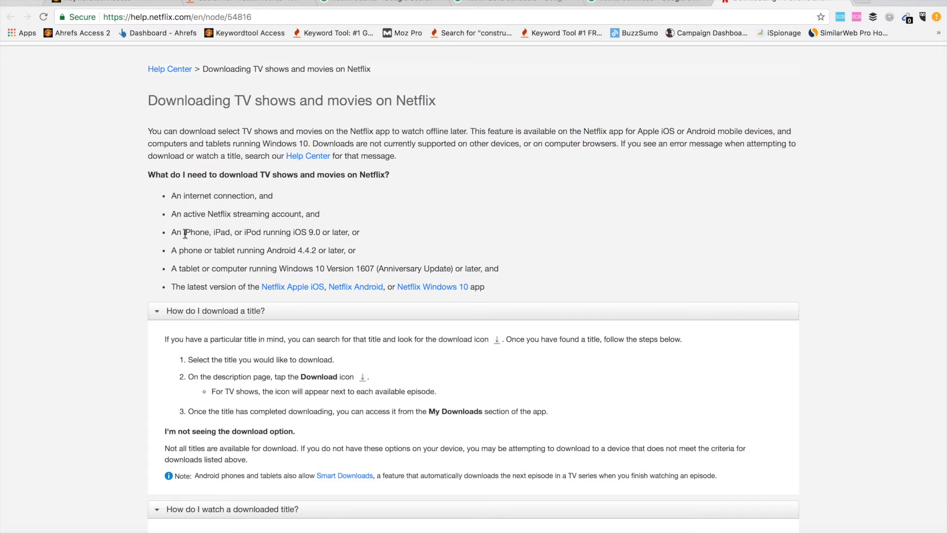
{"action": "mouse_move", "coordinate": [187, 241]}
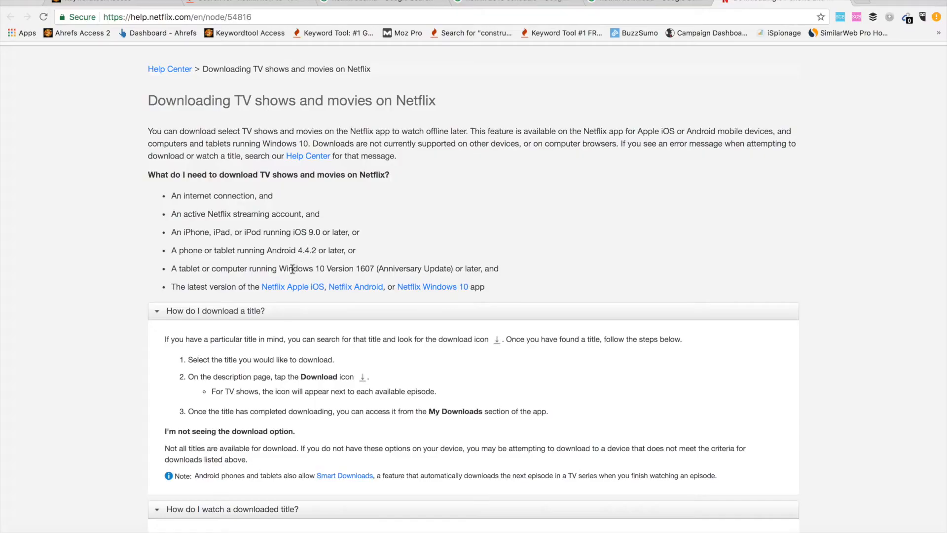
{"action": "mouse_move", "coordinate": [293, 232]}
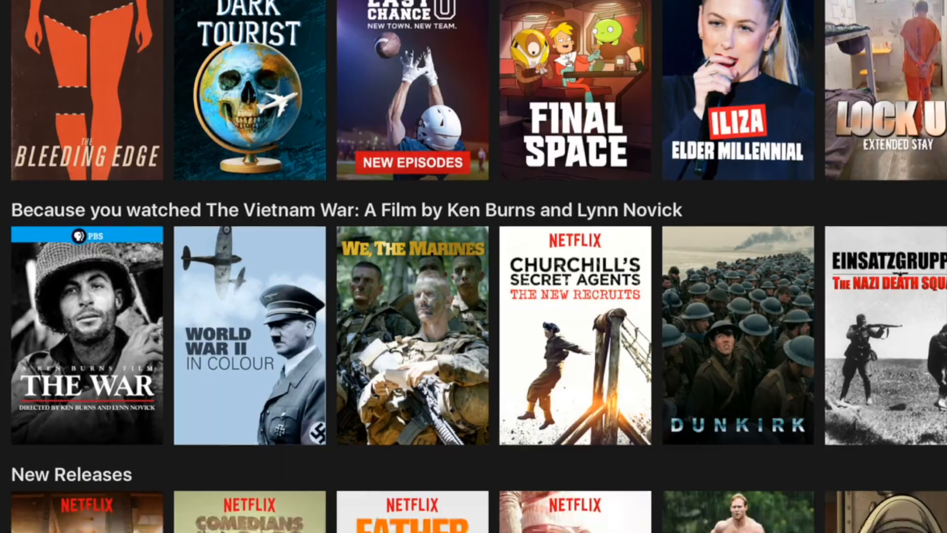
{"action": "scroll", "scroll_direction": "down", "scroll_amount": 3}
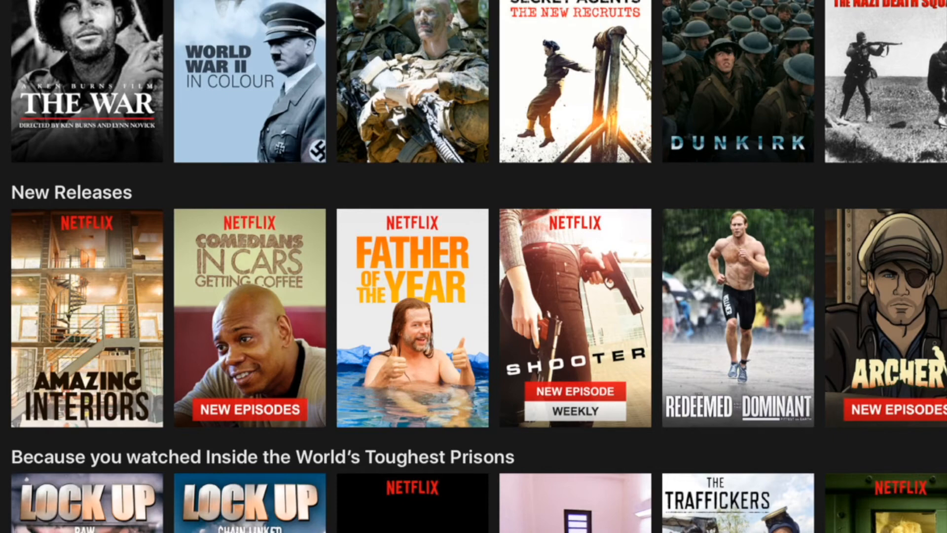
Go to the Comedians in Cars Getting Coffee title page and reach its Episodes list
{"action": "left_click", "coordinate": [248, 320]}
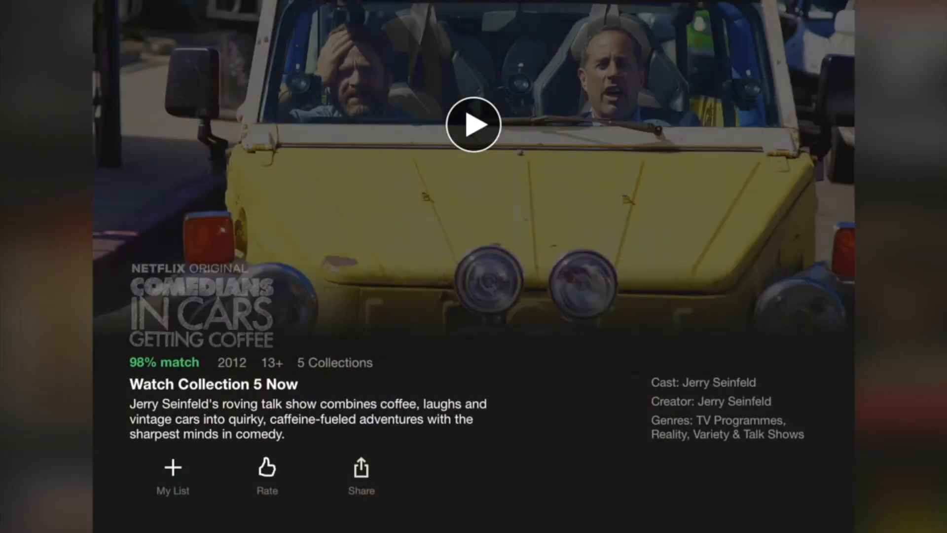
{"action": "scroll", "scroll_direction": "down", "scroll_amount": 3}
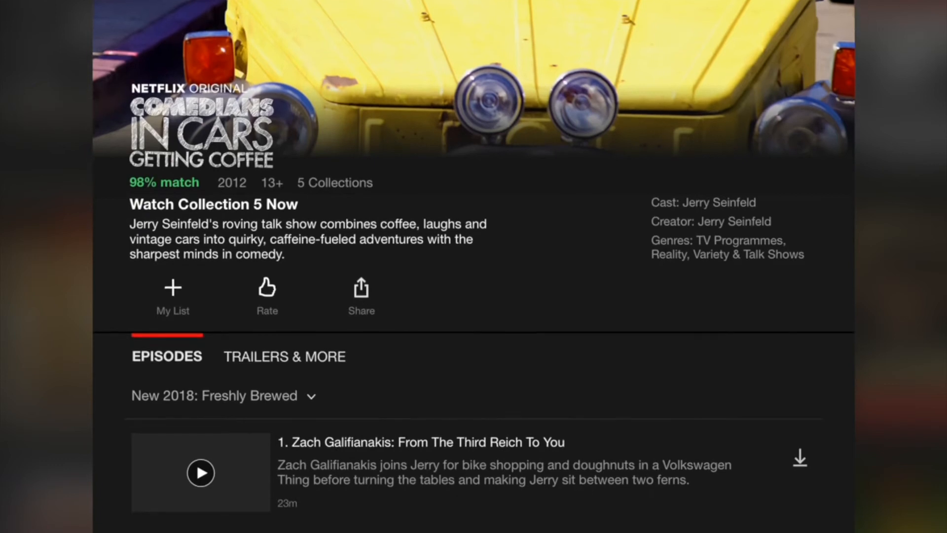
{"action": "scroll", "scroll_direction": "down", "scroll_amount": 3}
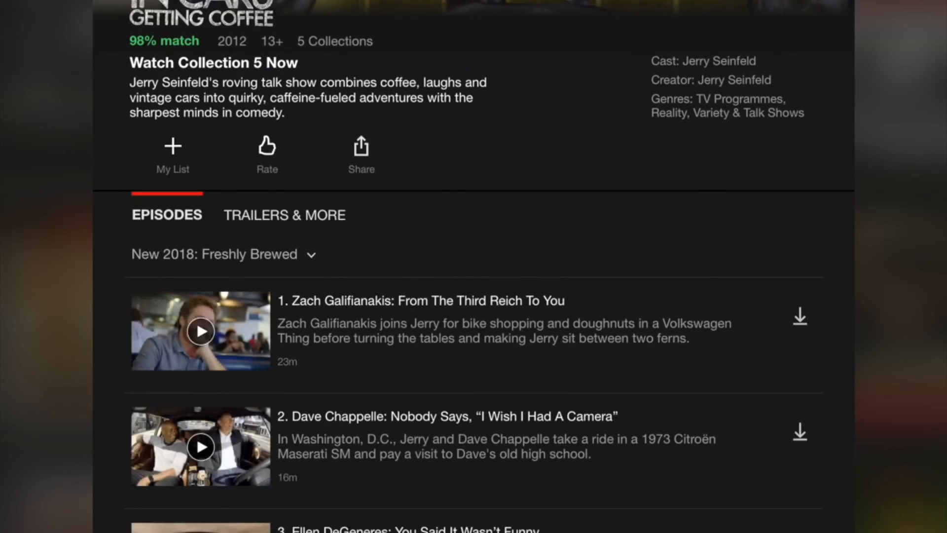
Start downloading episode 1 via the download arrow beside it
{"action": "left_click", "coordinate": [798, 317]}
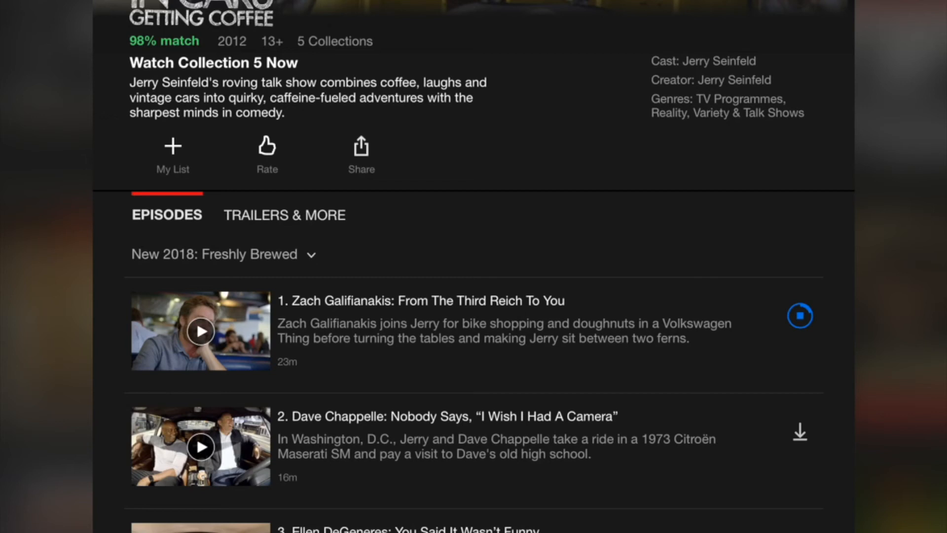
{"action": "left_click", "coordinate": [799, 316]}
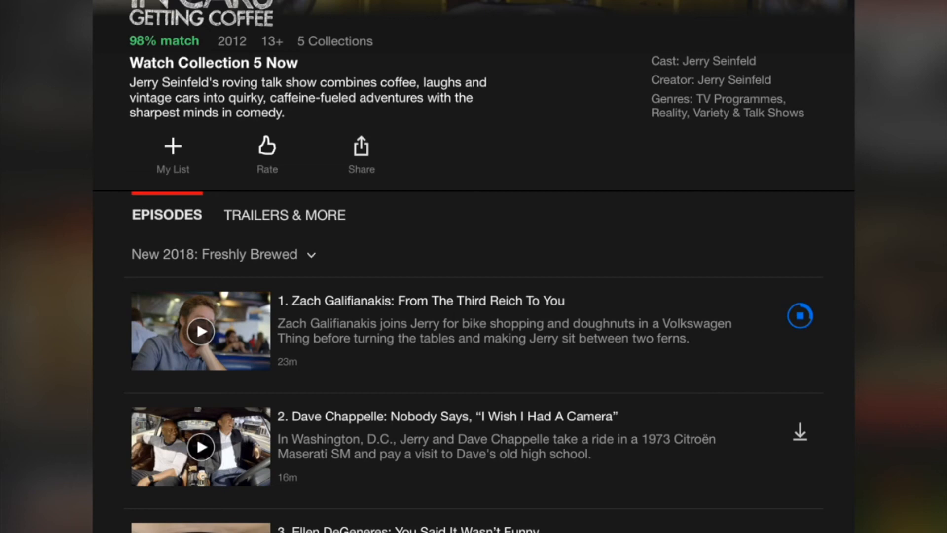
{"action": "left_click", "coordinate": [799, 315]}
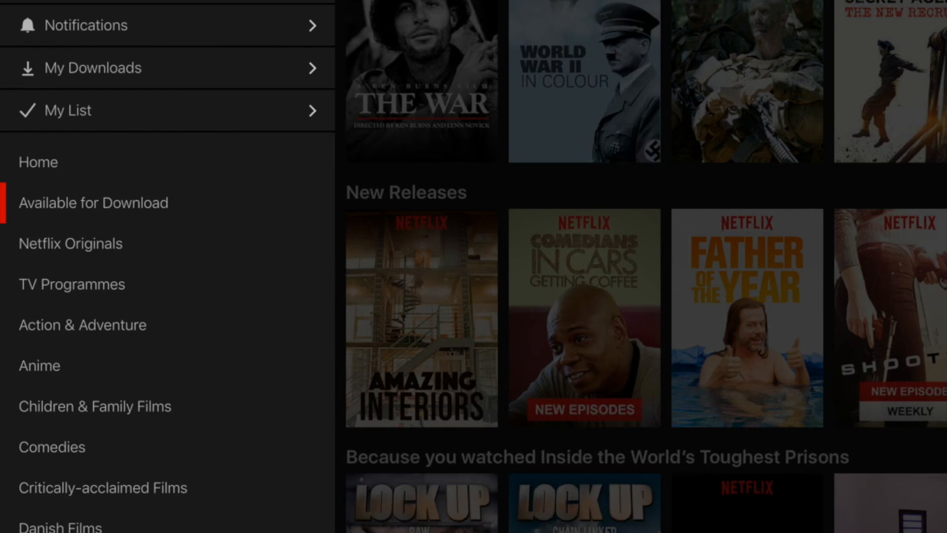
Show My Downloads, listing Comedians in Cars Getting Coffee with one 67 MB episode
{"action": "left_click", "coordinate": [93, 203]}
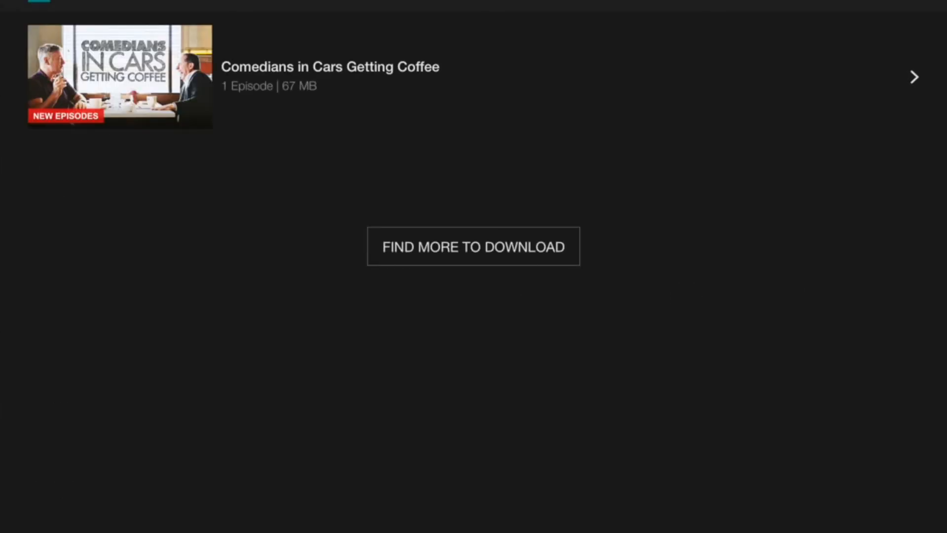